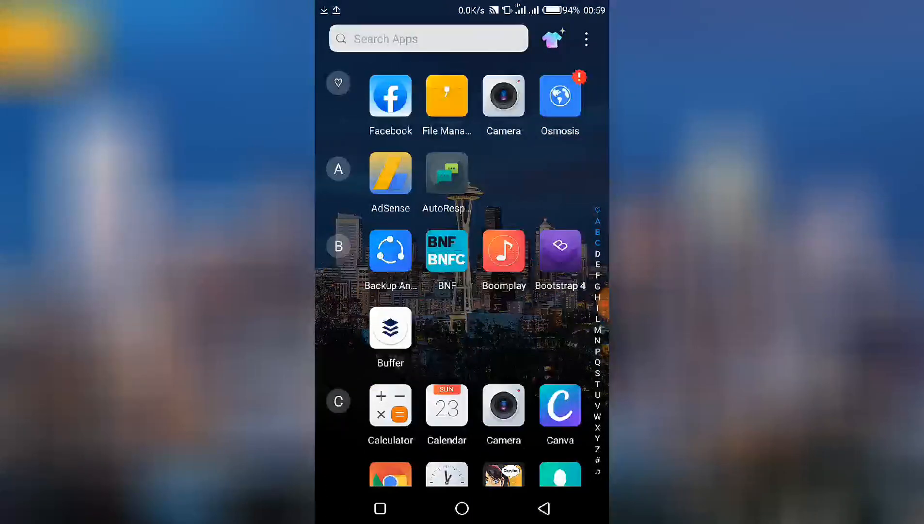
# Step: Launch Chrome and search Google for Zamzar to reach the zamzar.com converter site
pyautogui.scroll(-3)
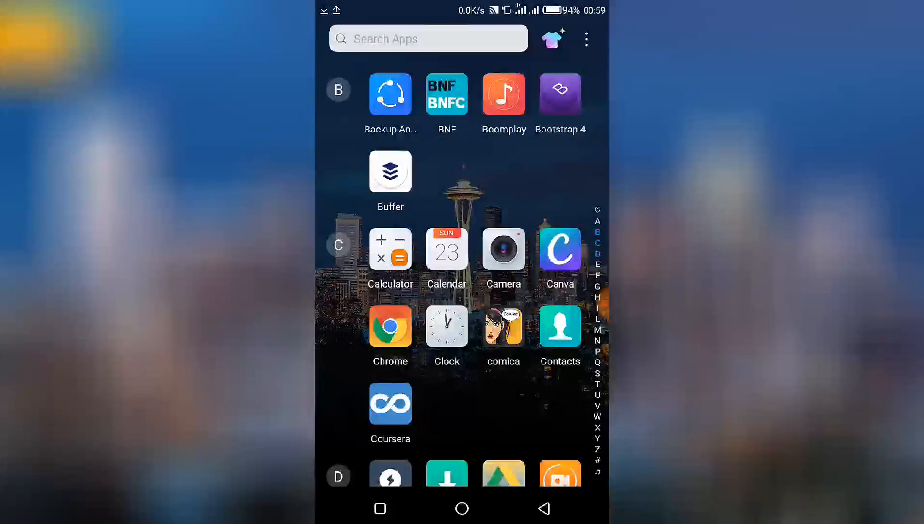
pyautogui.scroll(-3)
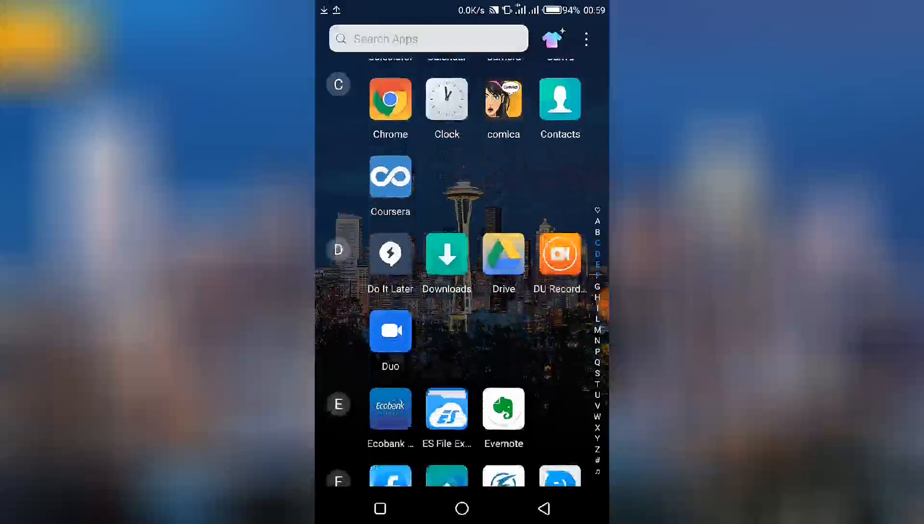
pyautogui.scroll(-3)
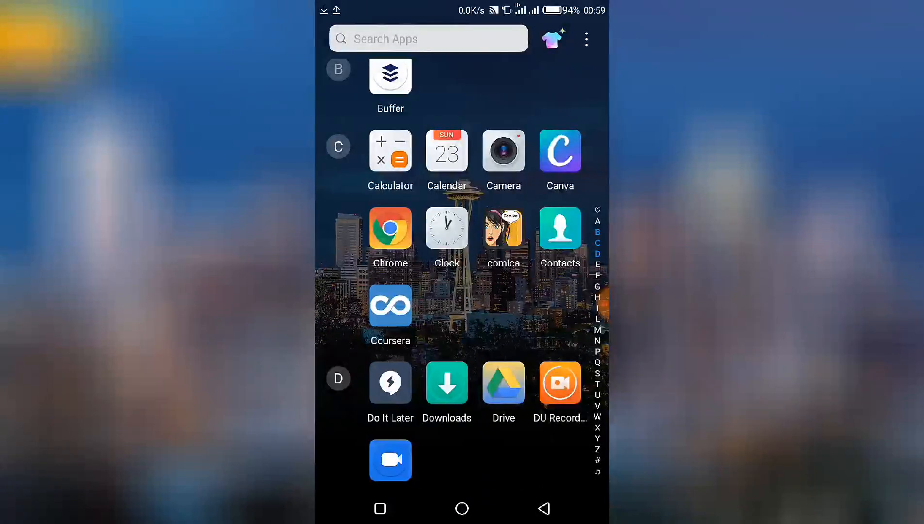
pyautogui.scroll(-3)
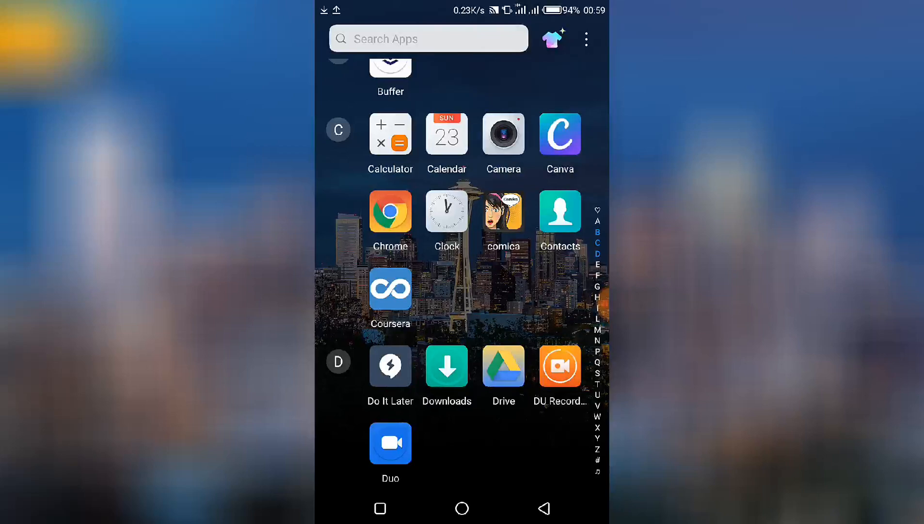
pyautogui.click(390, 211)
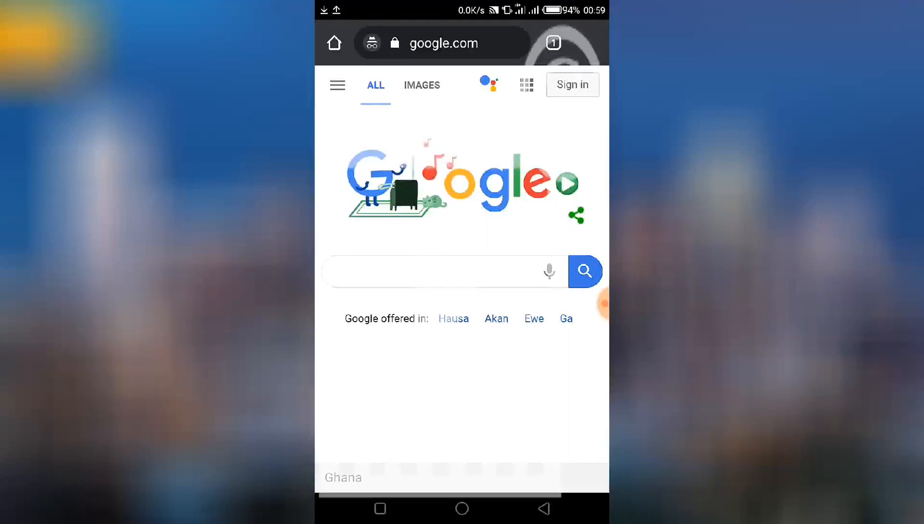
pyautogui.click(442, 271)
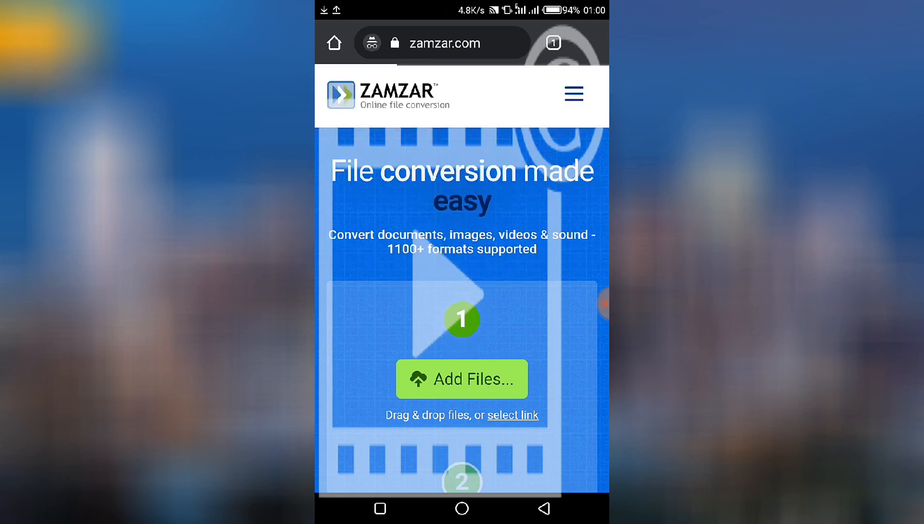
# Step: Scroll the Zamzar homepage, then return to the launcher's app drawer
pyautogui.scroll(-3)
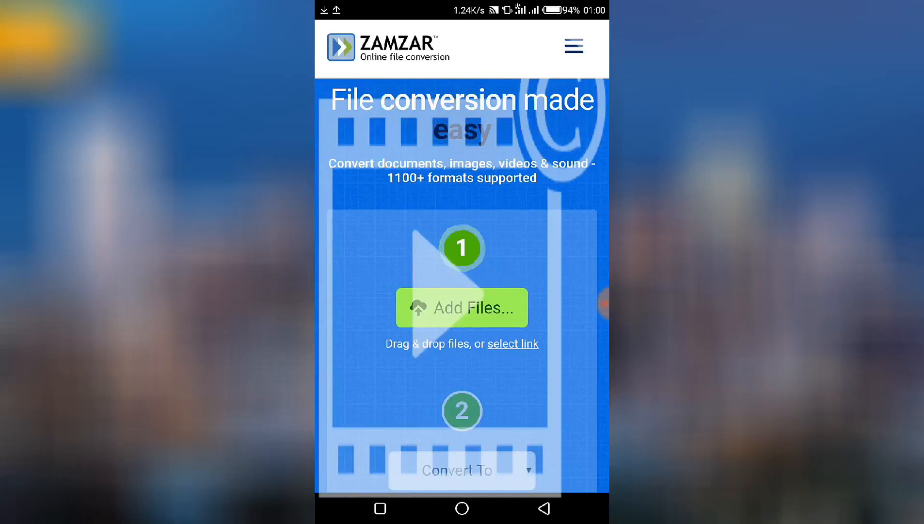
pyautogui.scroll(-3)
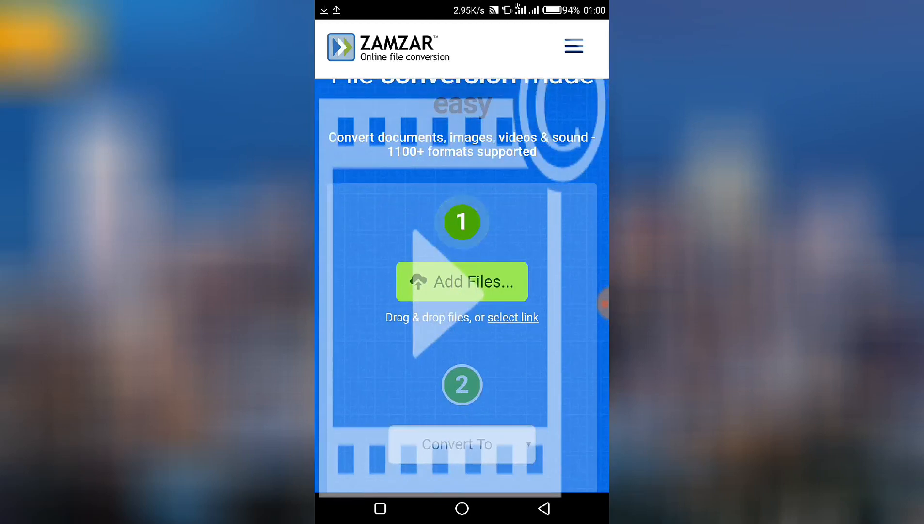
pyautogui.scroll(-3)
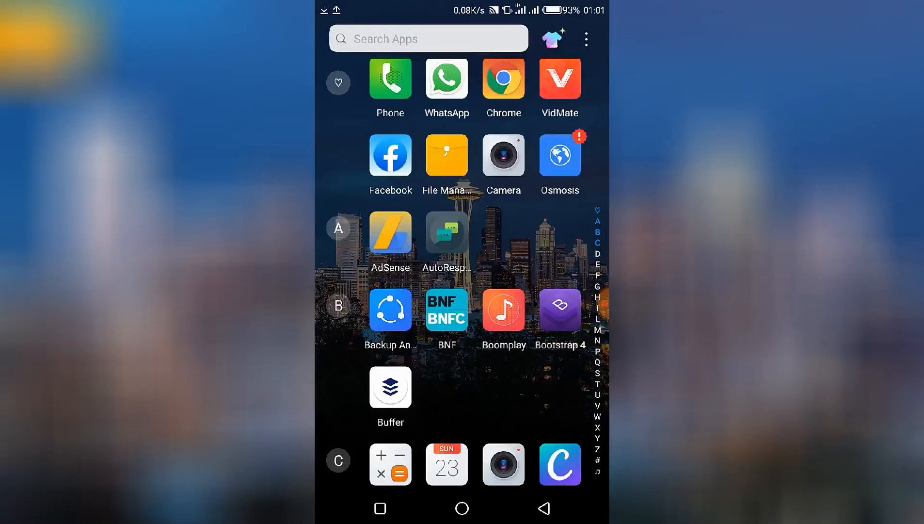
# Step: Browse the EOS_DIGITAL card in File Manager to the .pptx files, then show recent apps
pyautogui.click(446, 156)
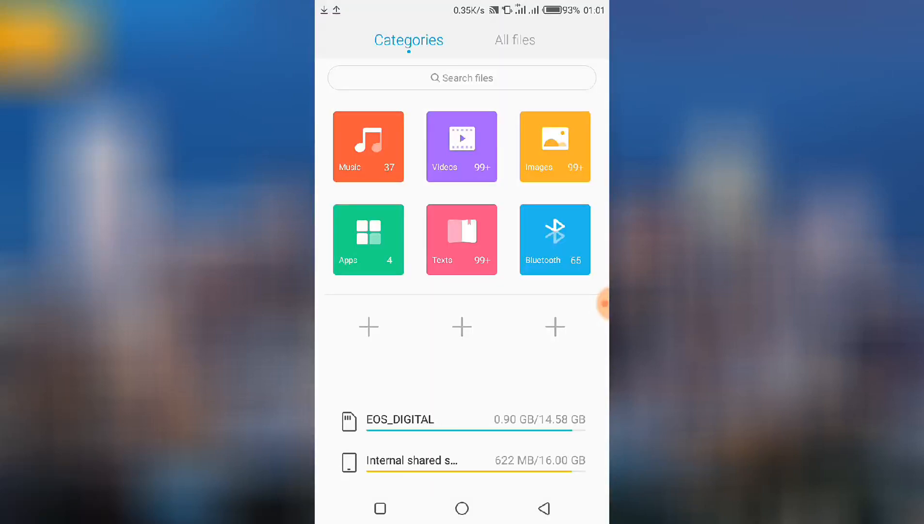
pyautogui.click(514, 39)
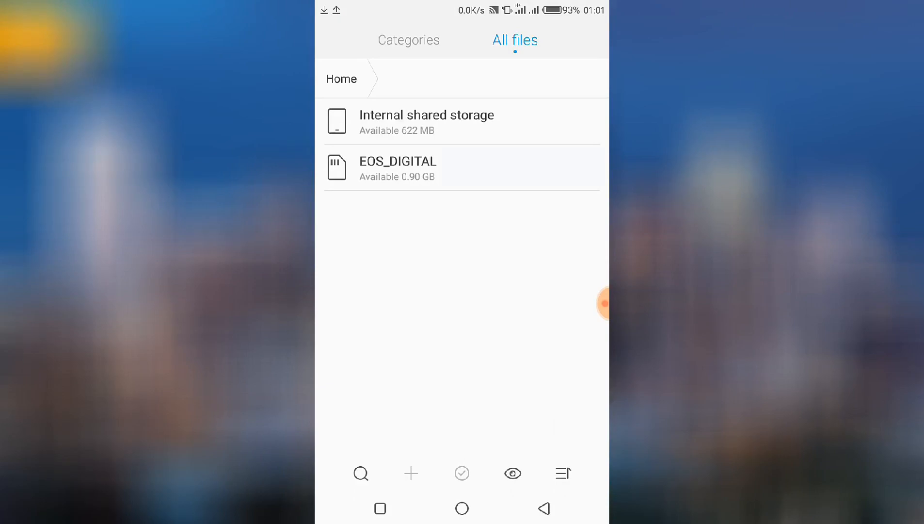
pyautogui.click(398, 167)
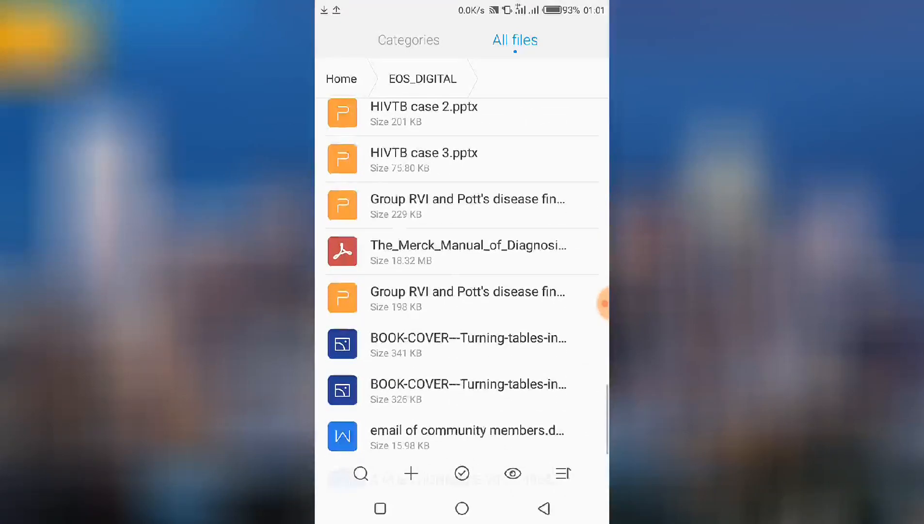
pyautogui.scroll(-3)
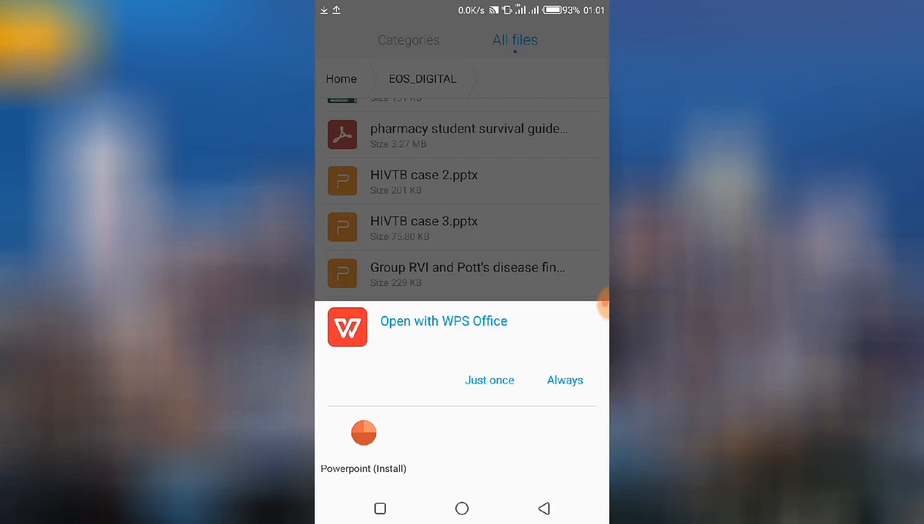
pyautogui.click(489, 380)
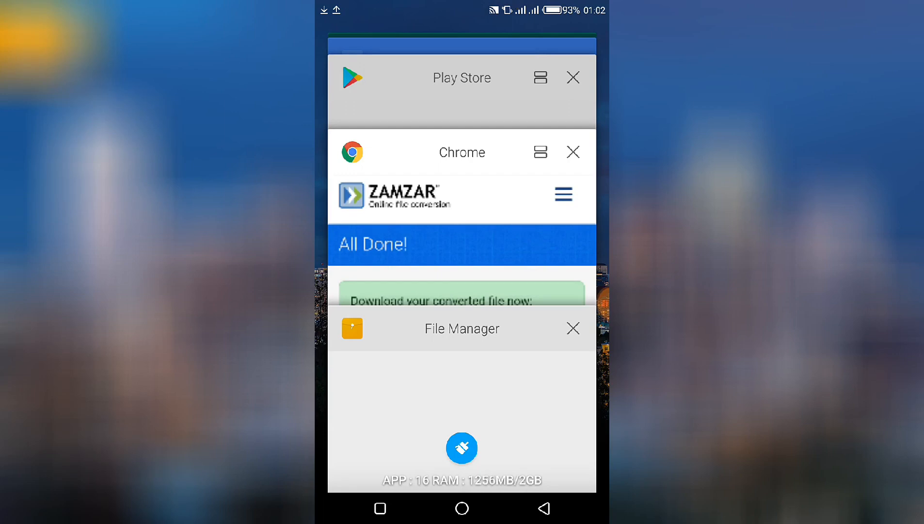
# Step: Return to Zamzar in Chrome and start Add Files to bring up the source chooser
pyautogui.click(462, 194)
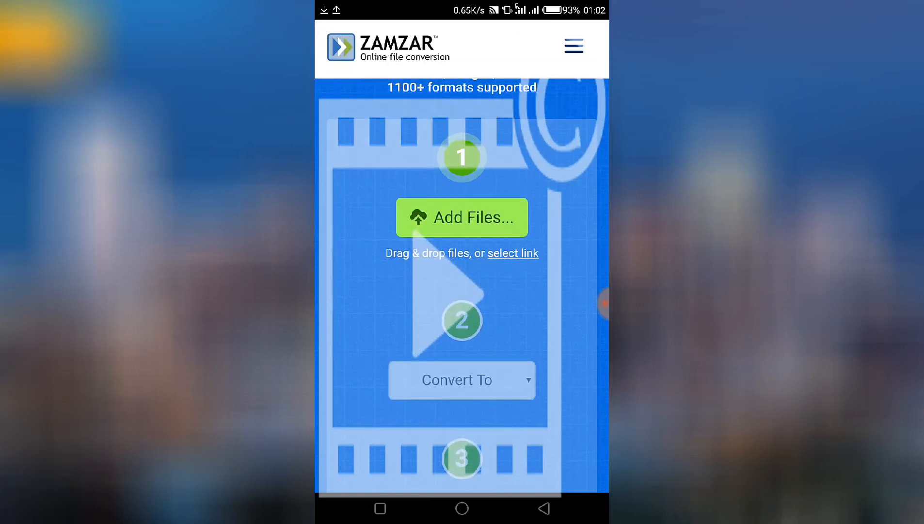
pyautogui.scroll(-3)
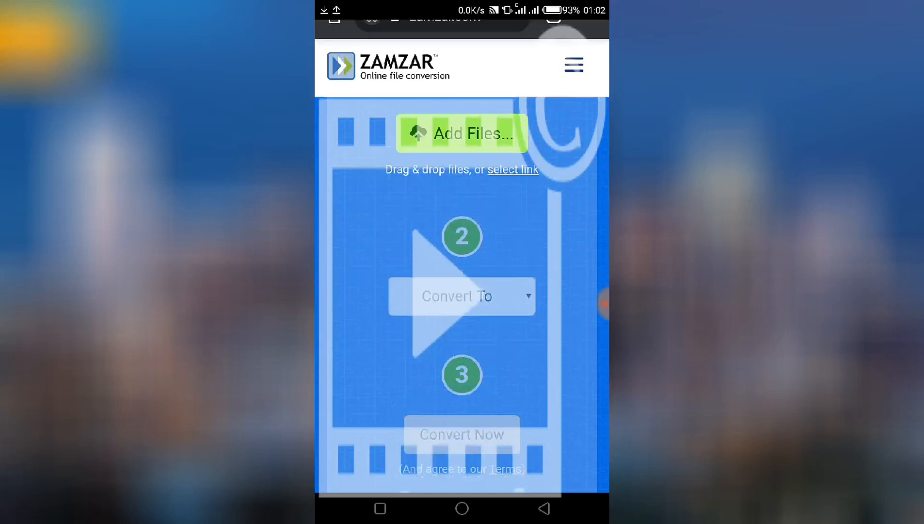
pyautogui.scroll(-3)
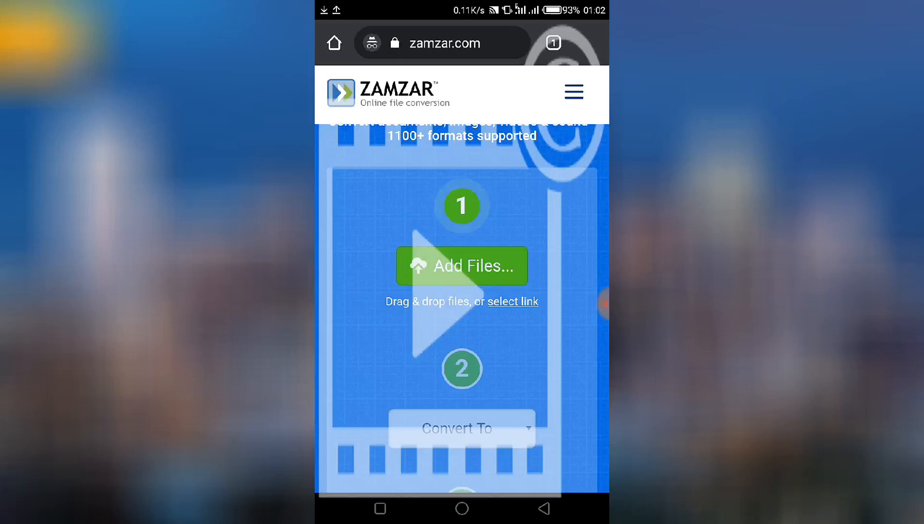
pyautogui.click(462, 266)
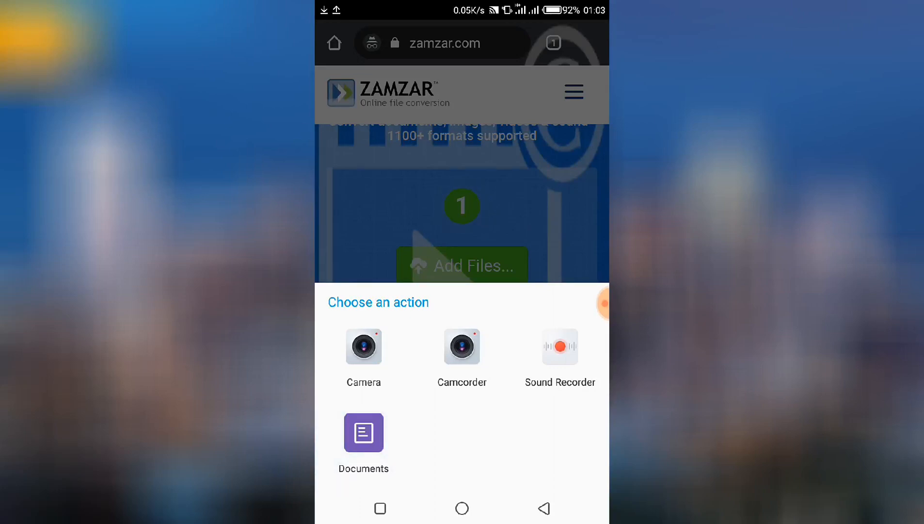
# Step: Via ES File Explorer, select 'Group RVI and Pott's disease final updated.pptx' from the memory card
pyautogui.click(364, 432)
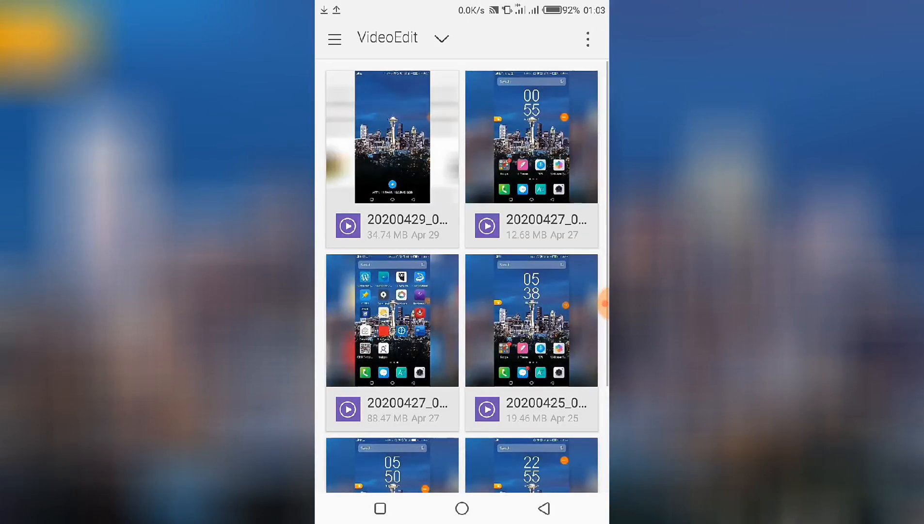
pyautogui.click(334, 38)
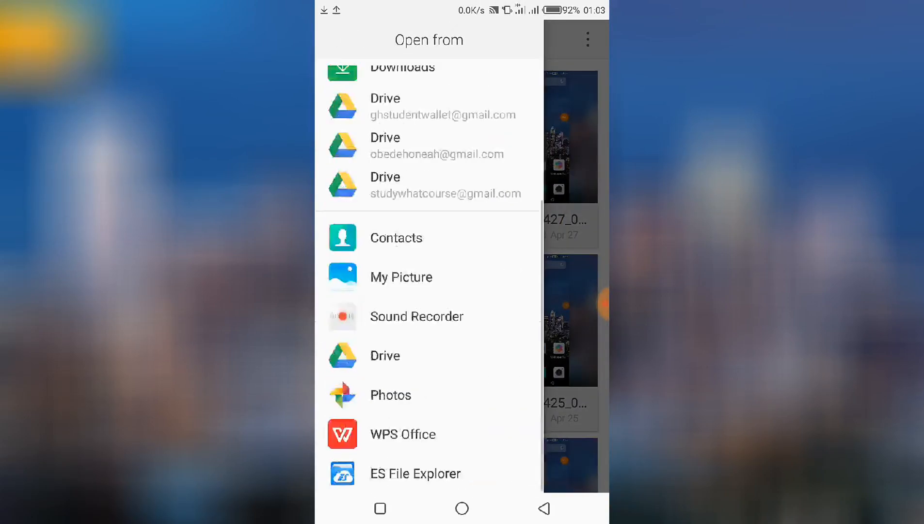
pyautogui.click(415, 473)
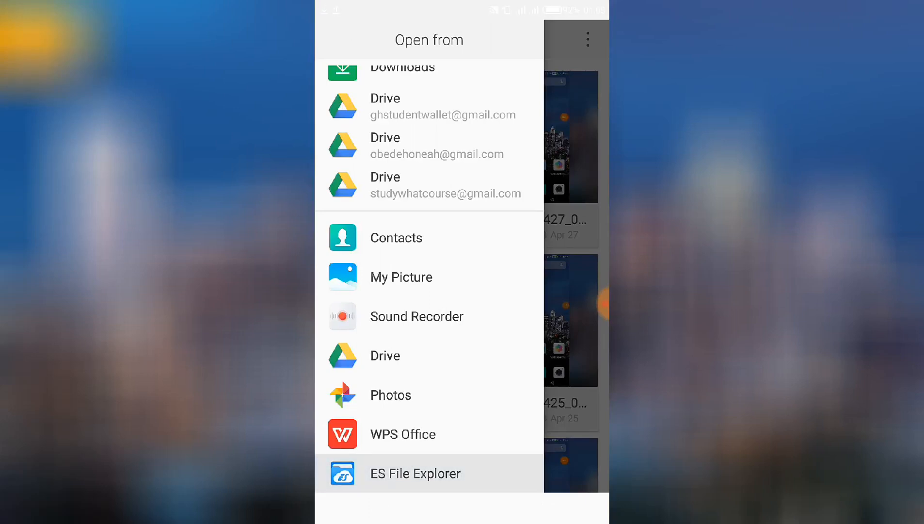
pyautogui.click(416, 473)
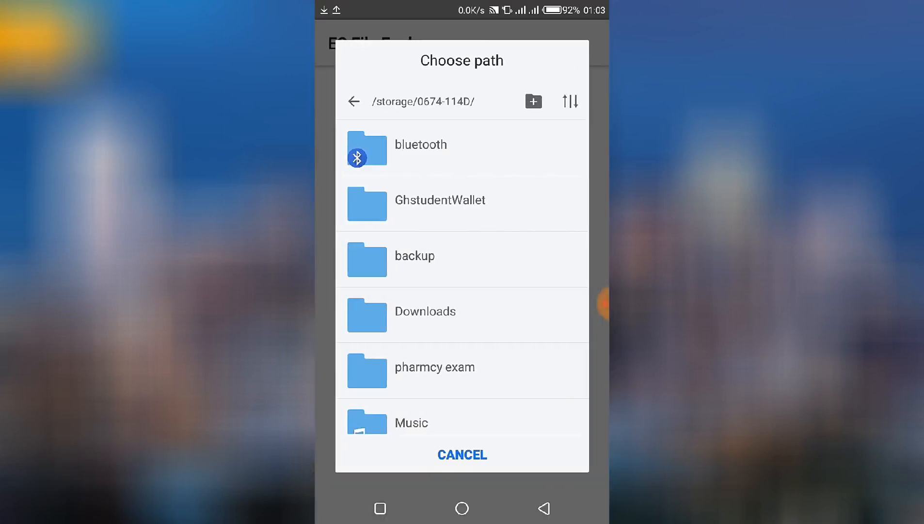
pyautogui.scroll(-3)
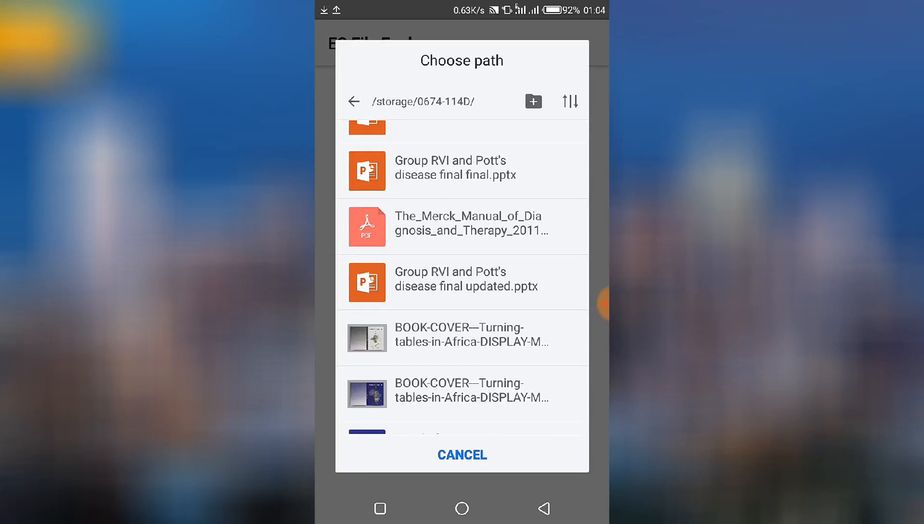
pyautogui.click(462, 281)
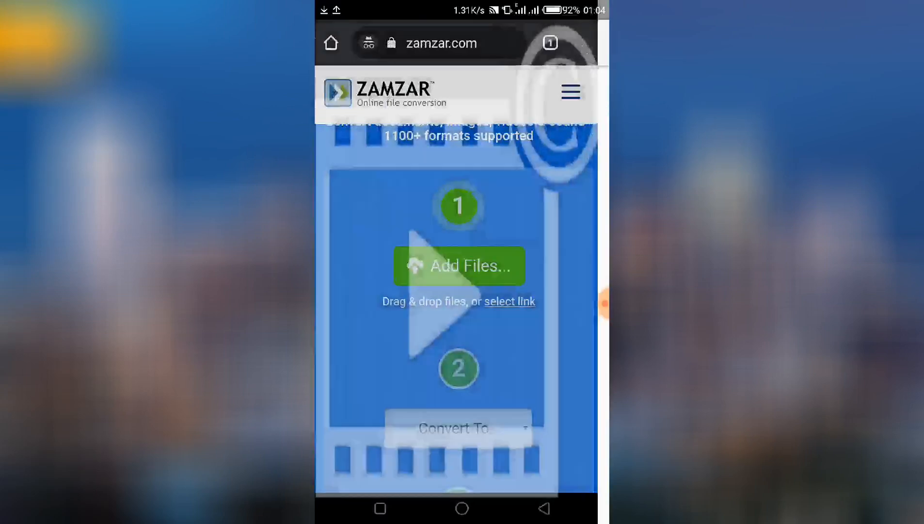
# Step: Choose doc as the Convert To format and start the conversion with Convert Now
pyautogui.scroll(-3)
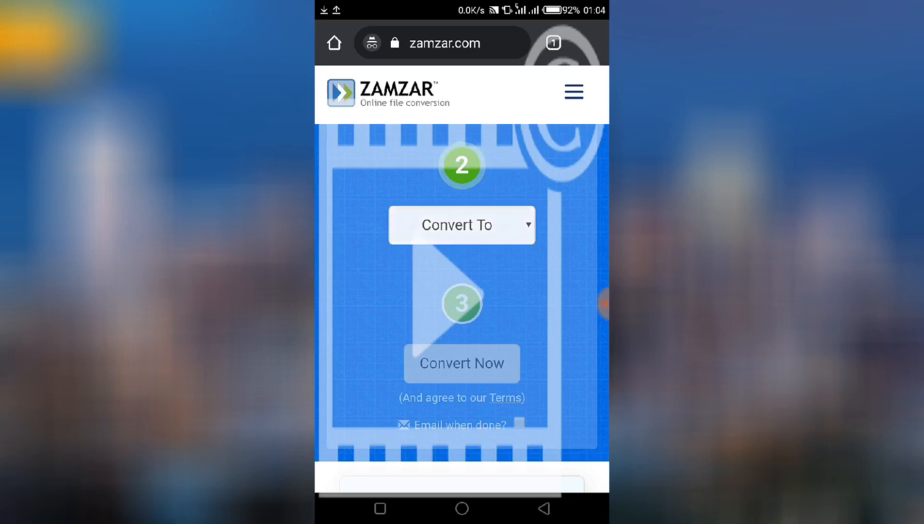
pyautogui.click(461, 225)
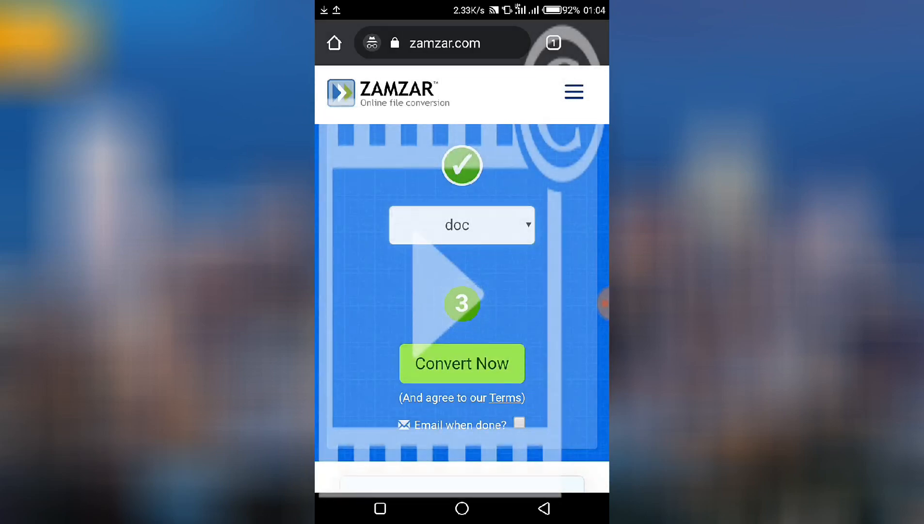
pyautogui.click(462, 363)
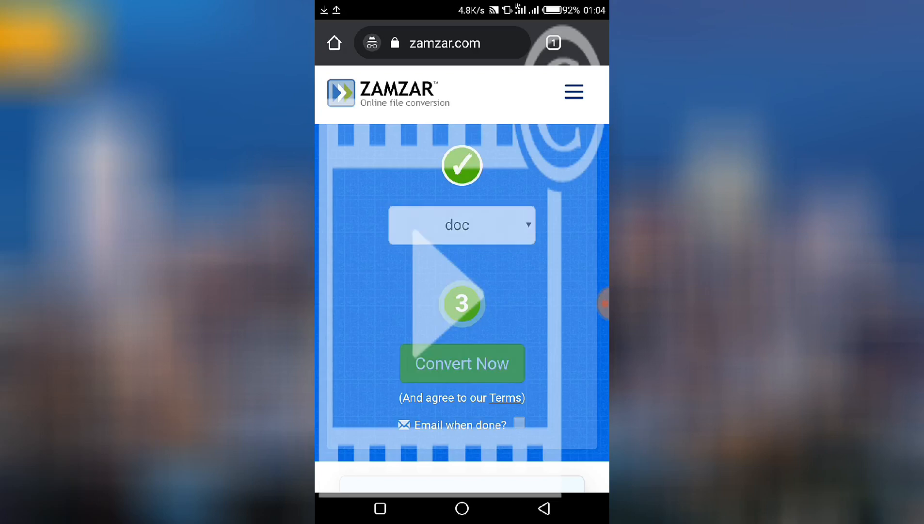
pyautogui.click(462, 363)
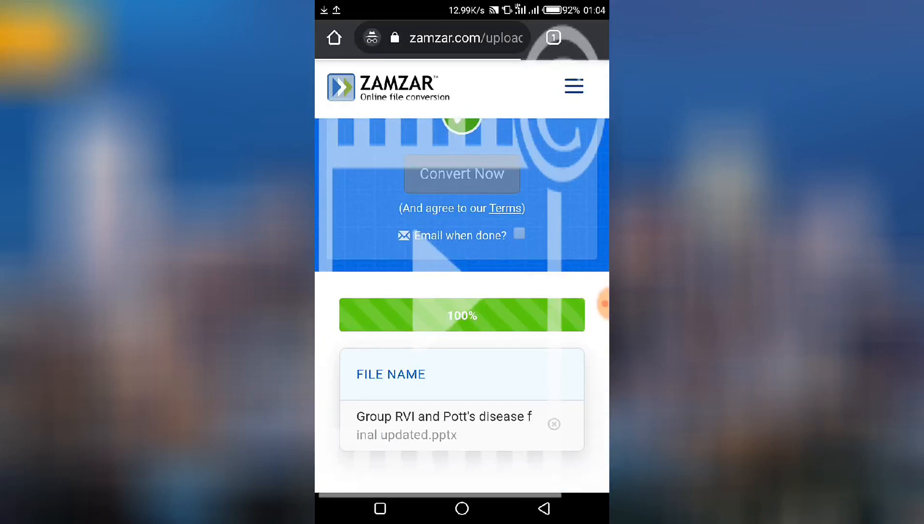
# Step: Download the converted Word .doc file from Zamzar
pyautogui.click(462, 174)
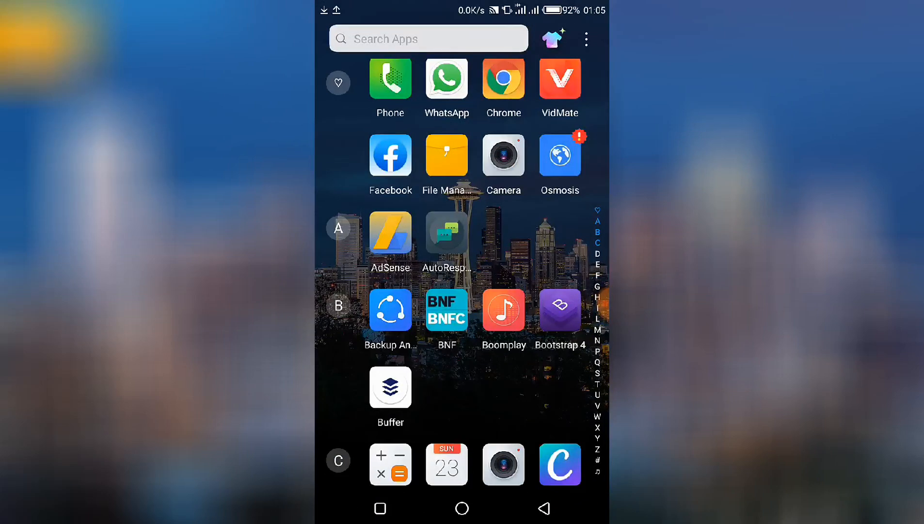
# Step: Open the converted Pott's disease .doc from Internal storage > Download in File Manager
pyautogui.click(446, 155)
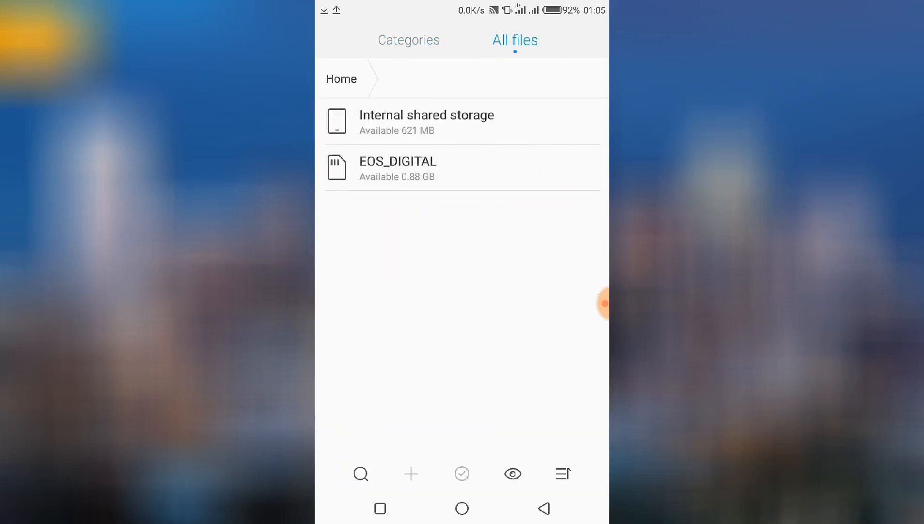
pyautogui.click(426, 120)
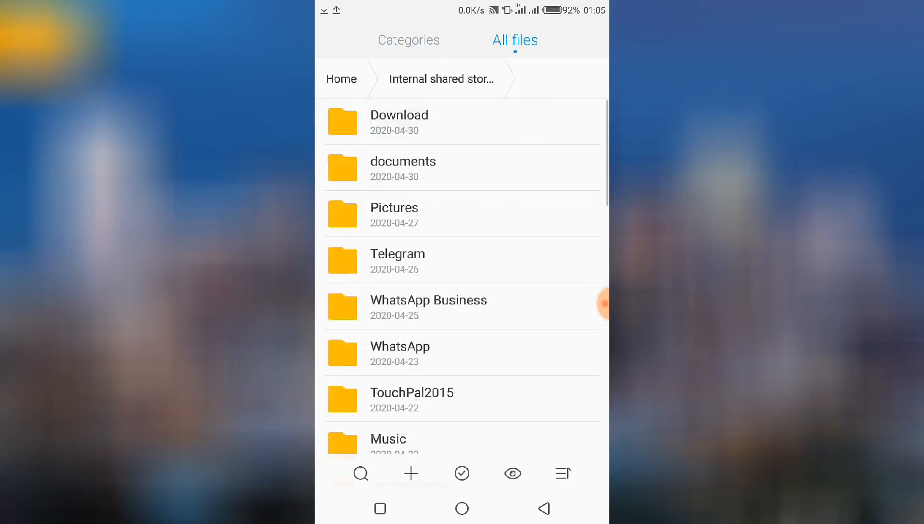
pyautogui.click(400, 121)
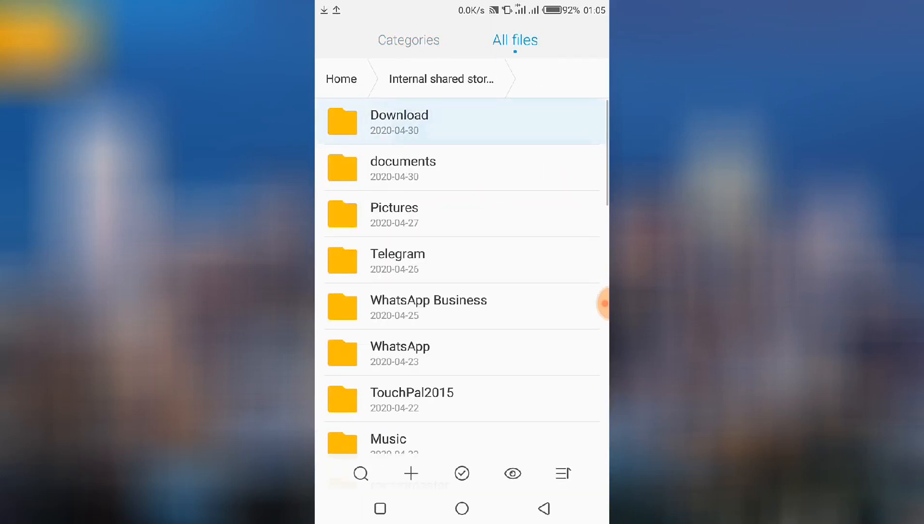
pyautogui.click(400, 121)
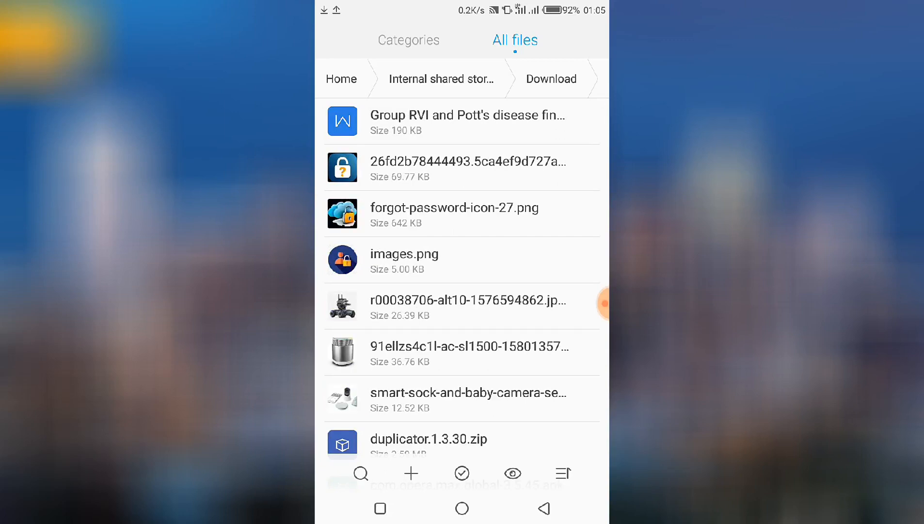
pyautogui.click(462, 122)
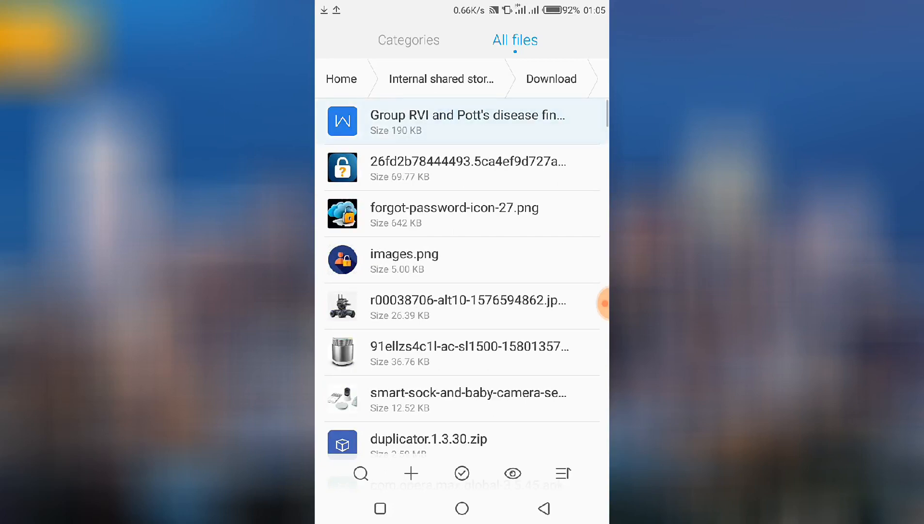
pyautogui.click(462, 122)
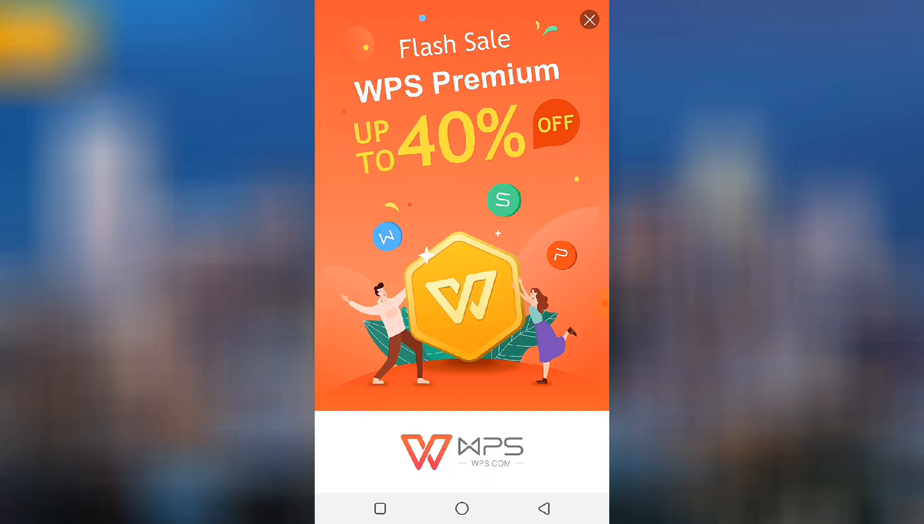
# Step: Close the WPS Flash Sale ad and scroll the document to page 15, Risk Factors
pyautogui.click(589, 19)
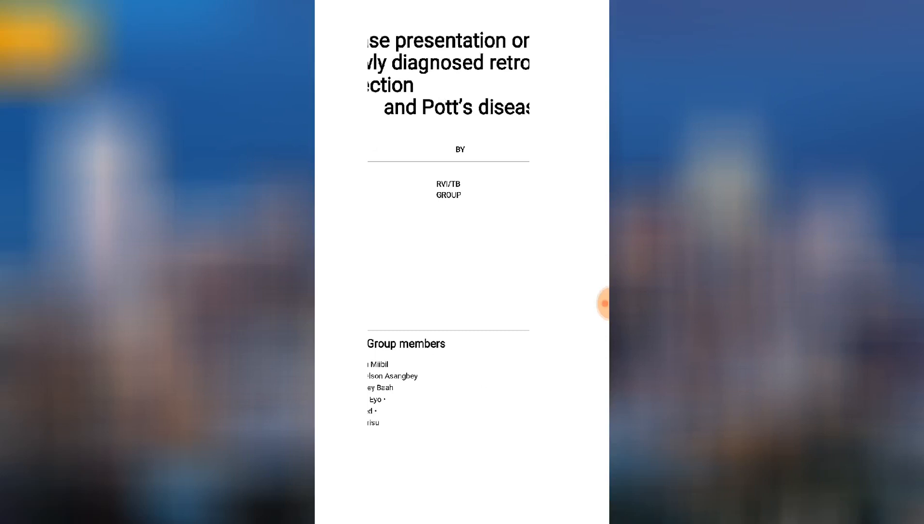
pyautogui.scroll(-3)
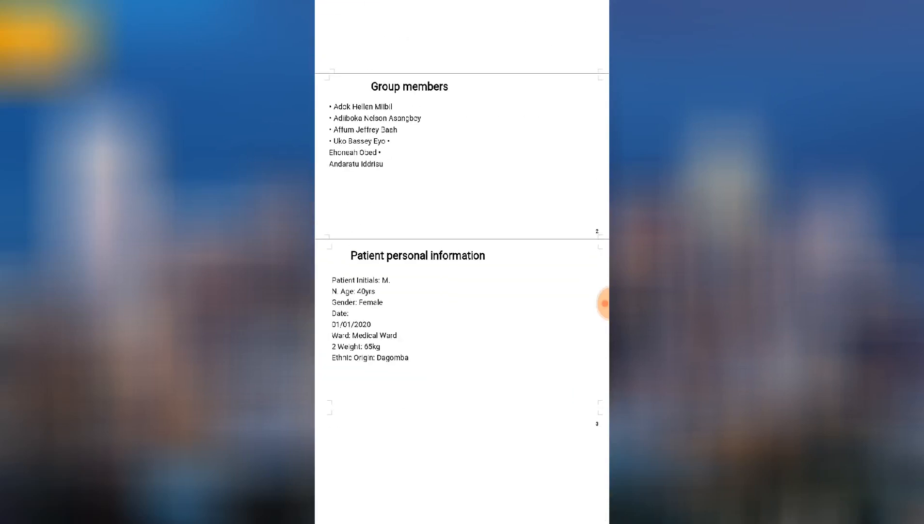
pyautogui.scroll(-3)
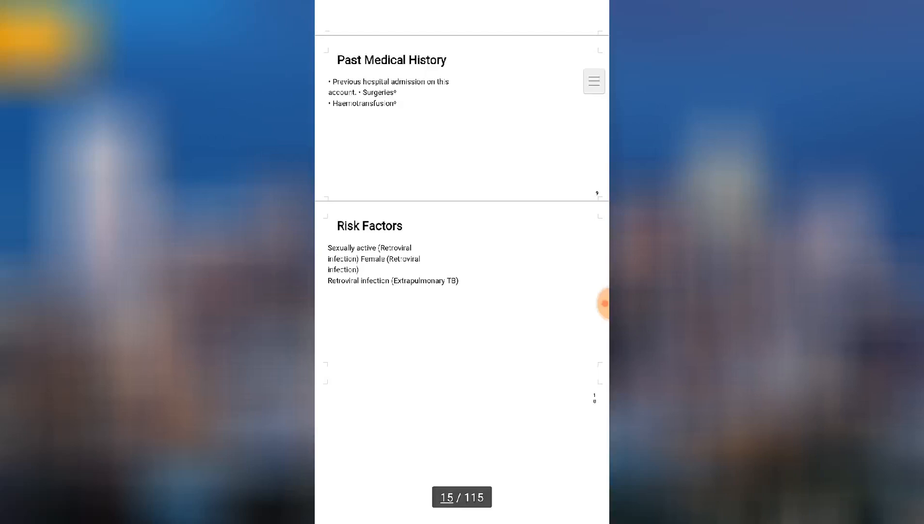